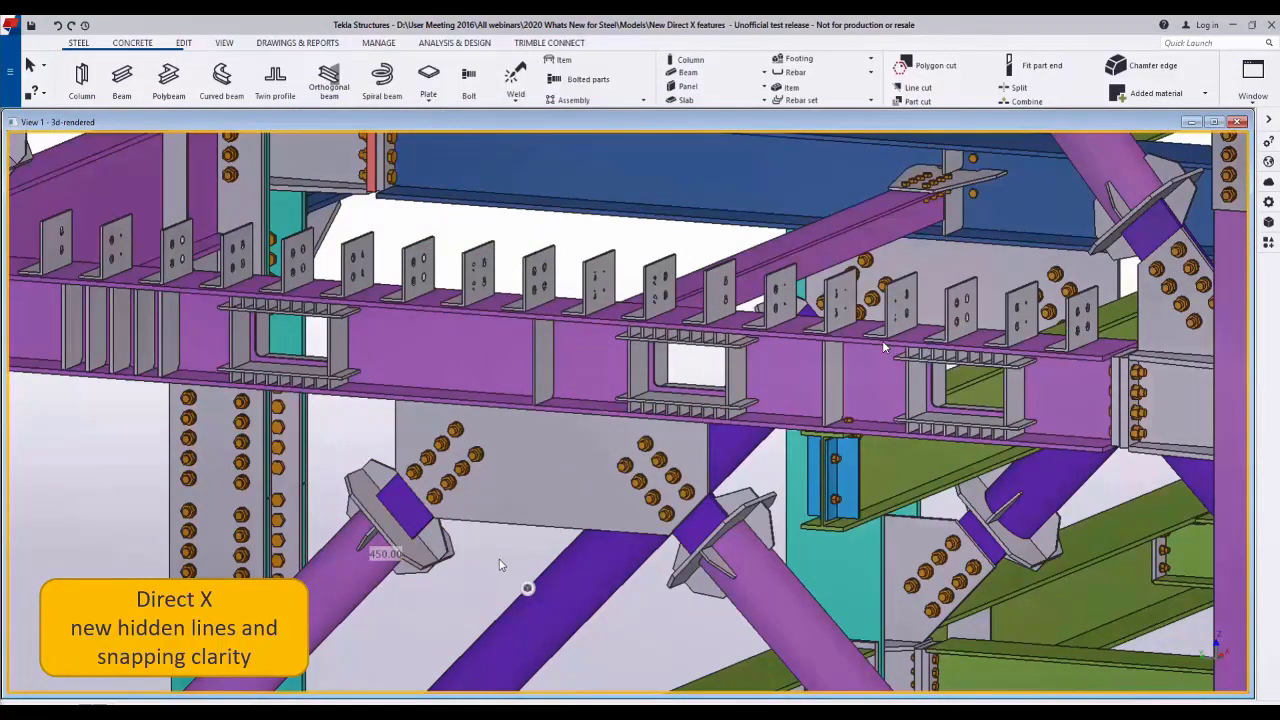
# Zoom to the gusset plate tip and highlight the snap point where its hidden edges converge
pyautogui.click(400, 524)
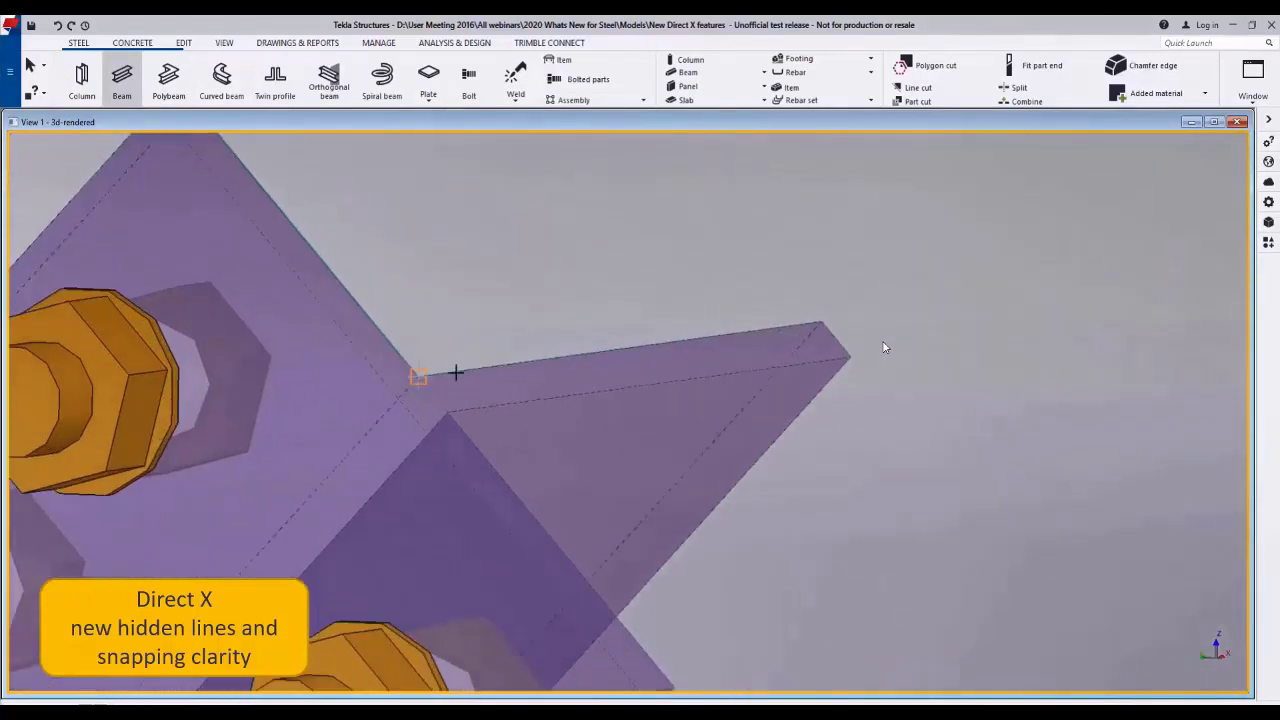
pyautogui.moveTo(832, 336)
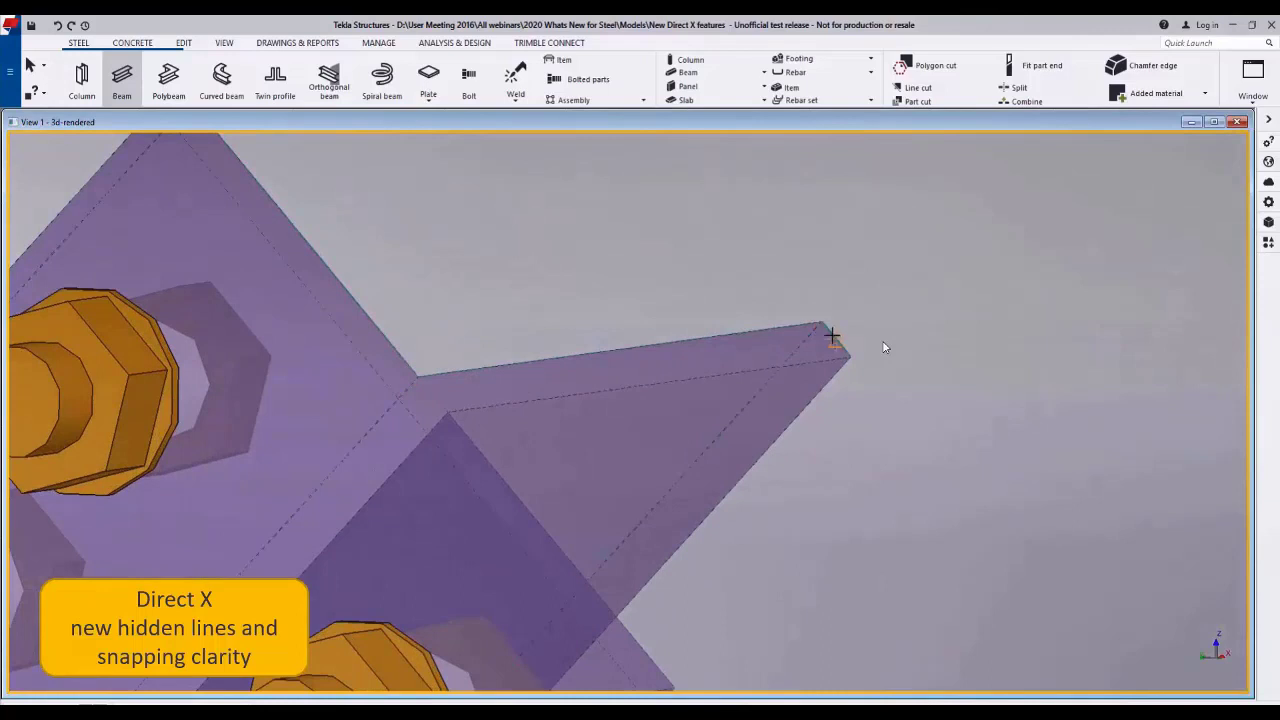